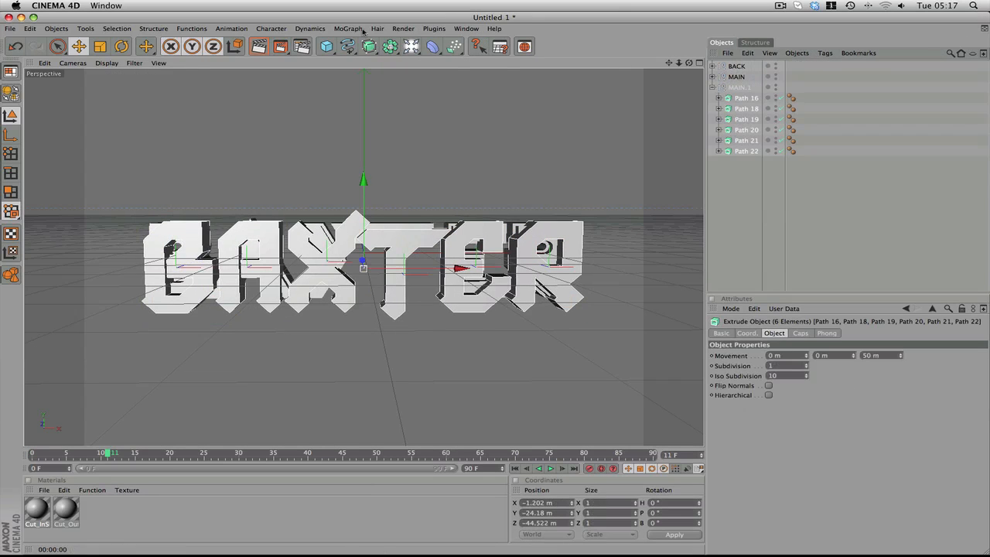
Bring up the Thrausi fracturing plugin settings for the extruded BAXTER text.
click(433, 28)
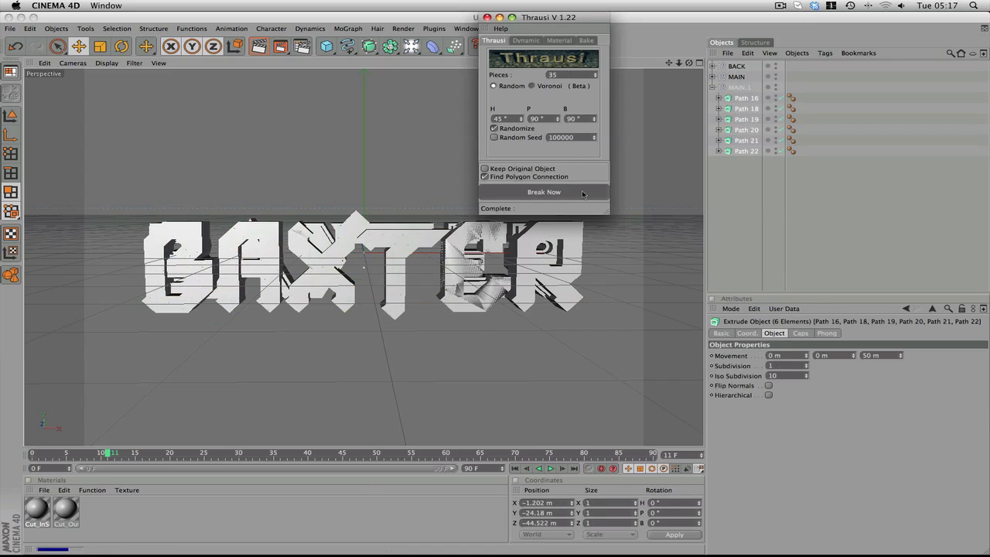
click(544, 192)
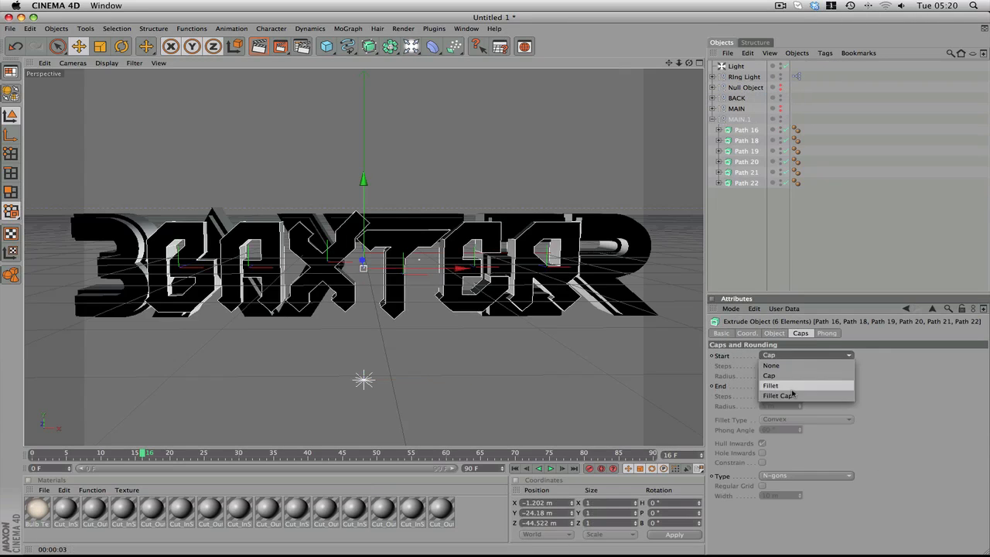
Set Fillet Caps on the letters, run Break Now, and expand the Fracture object's pieces.
click(778, 396)
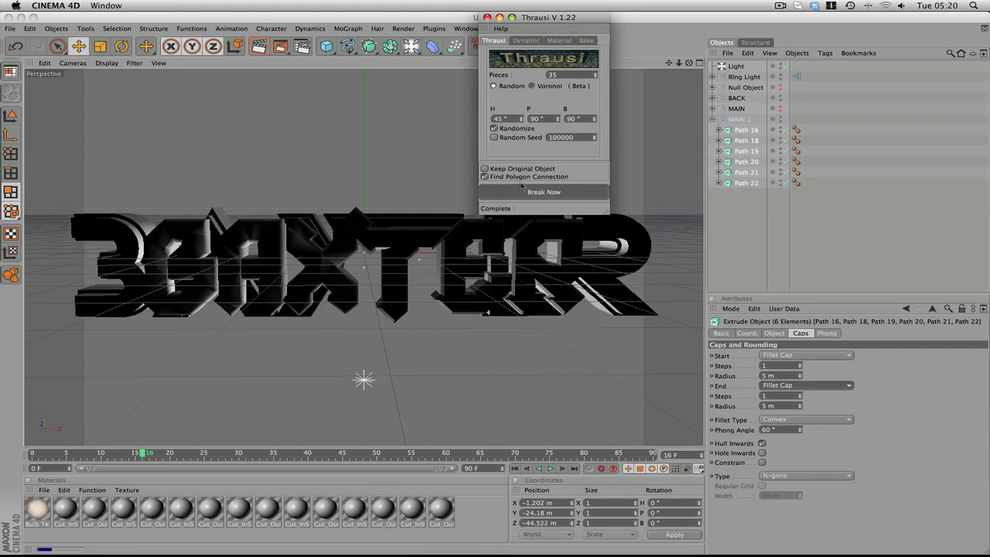
click(545, 192)
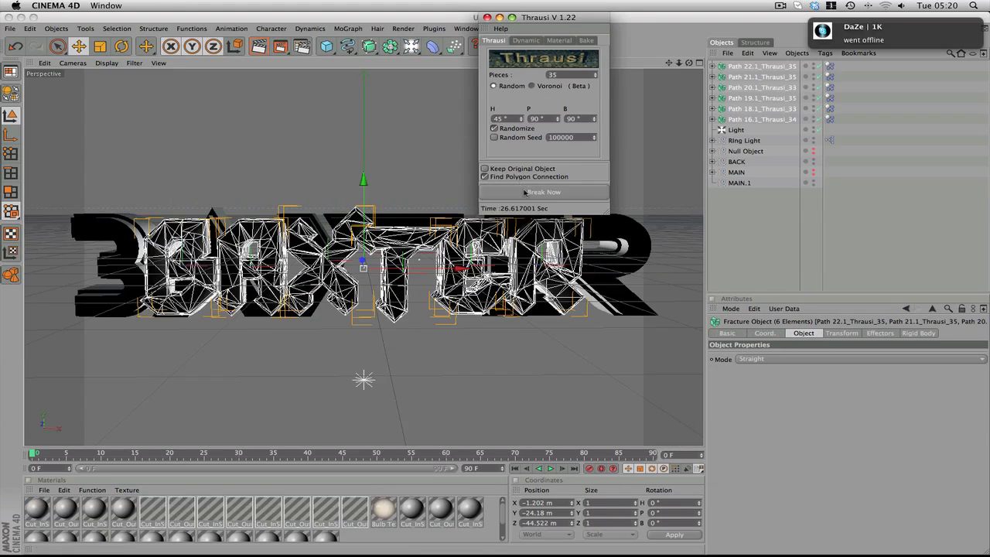
click(550, 468)
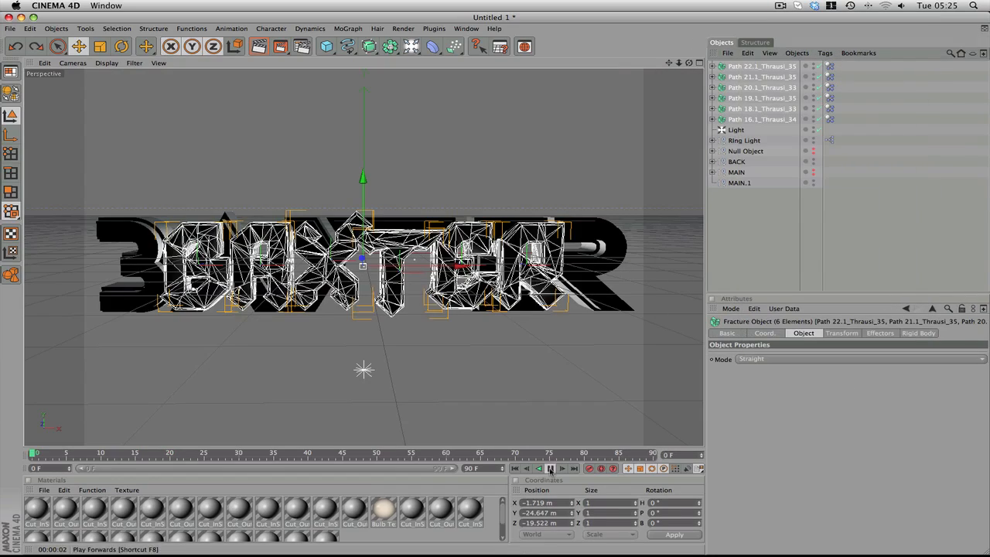
click(551, 468)
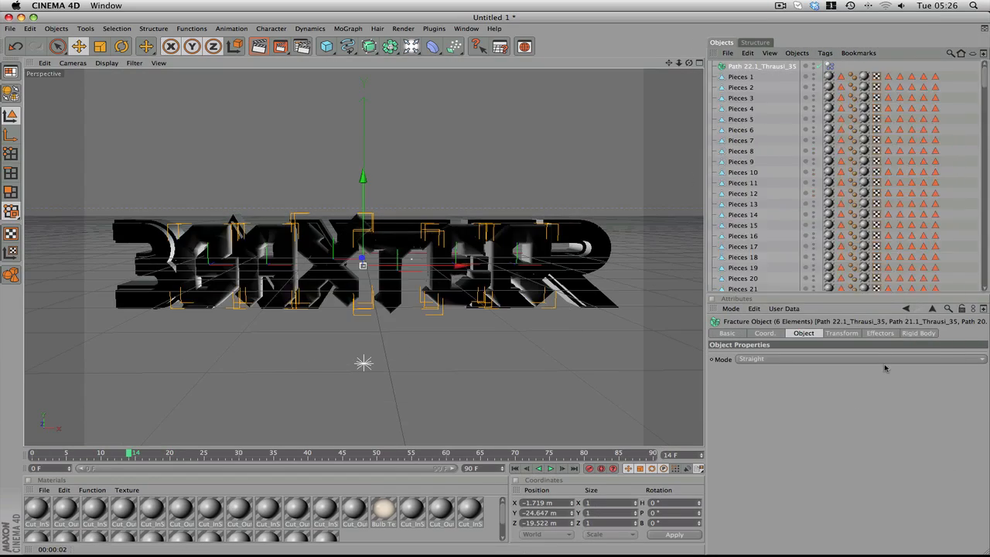
right_click(762, 172)
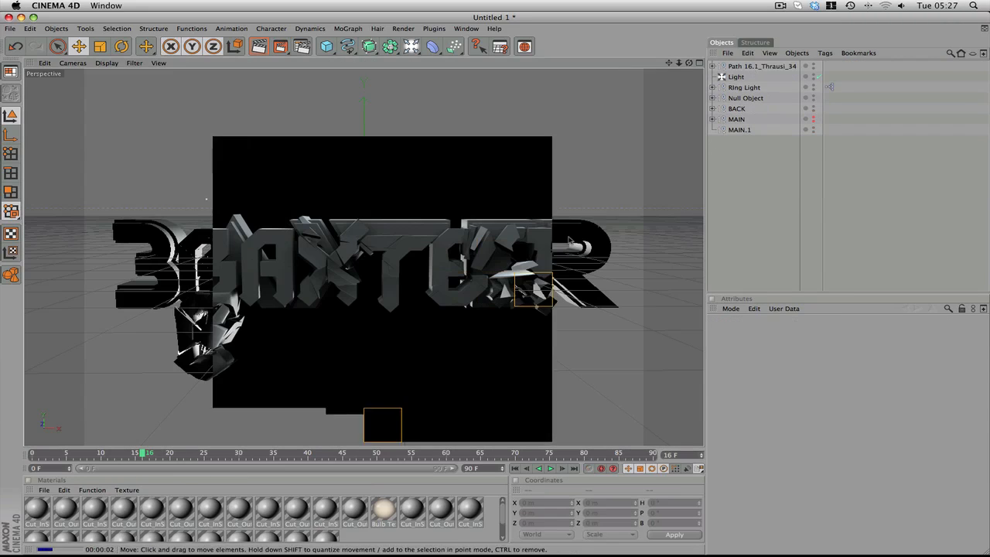
Add an HDR Sky object to light the red and black BAXTER lettering.
click(746, 97)
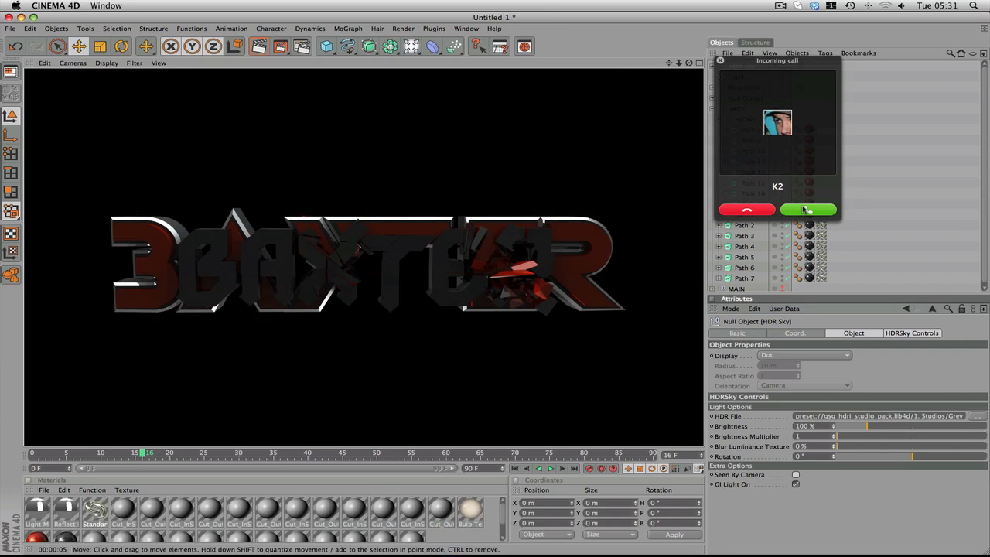
Add the Global Illumination effect in Render Settings with GI Mode IR (Still Image).
click(807, 210)
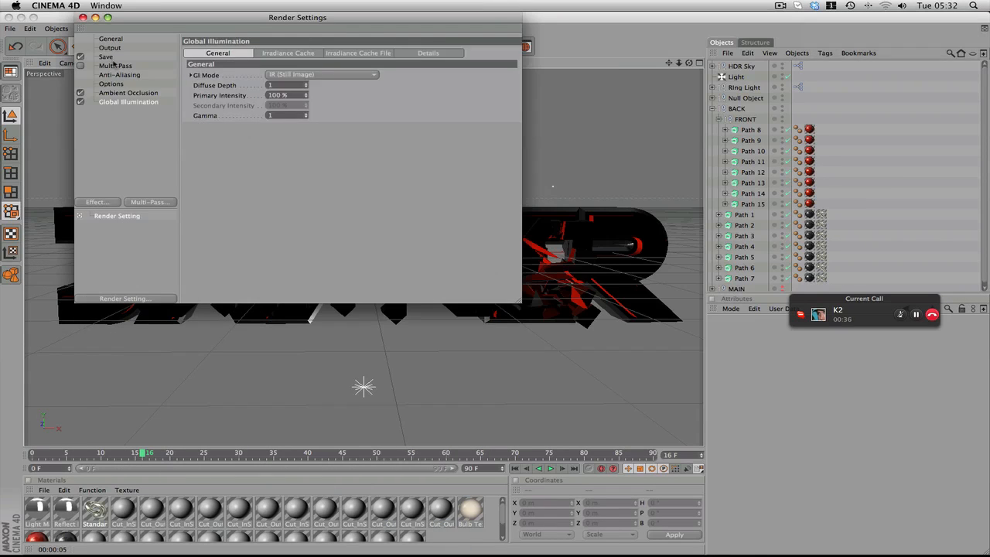
click(105, 56)
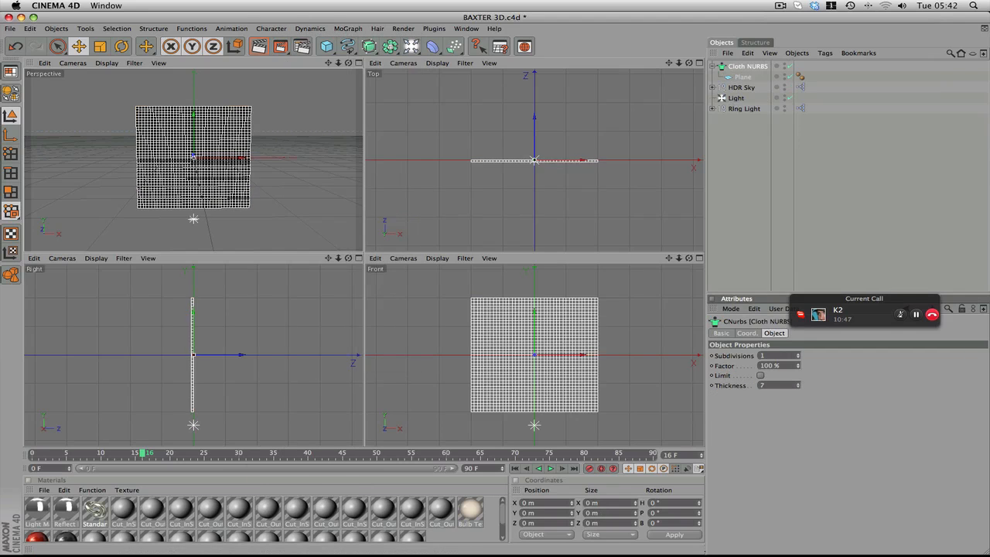
Run Plugins > Thrausi on the editable plane and Break Now to shatter it into shards.
click(433, 27)
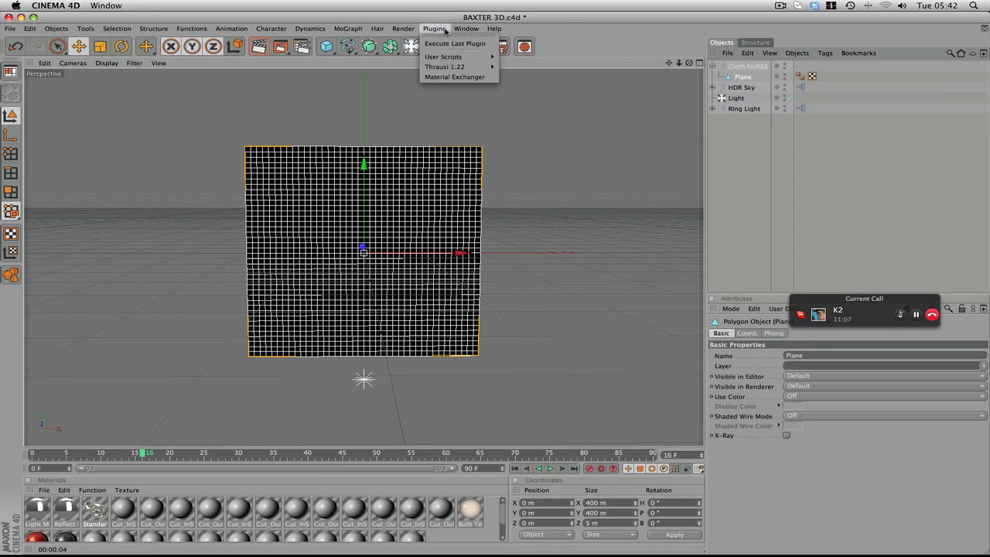
click(445, 67)
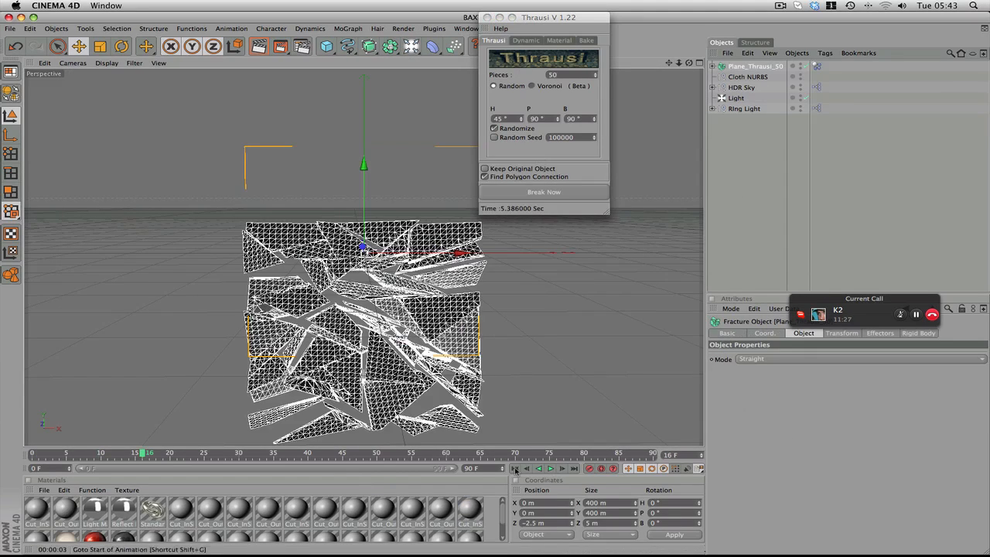
click(545, 192)
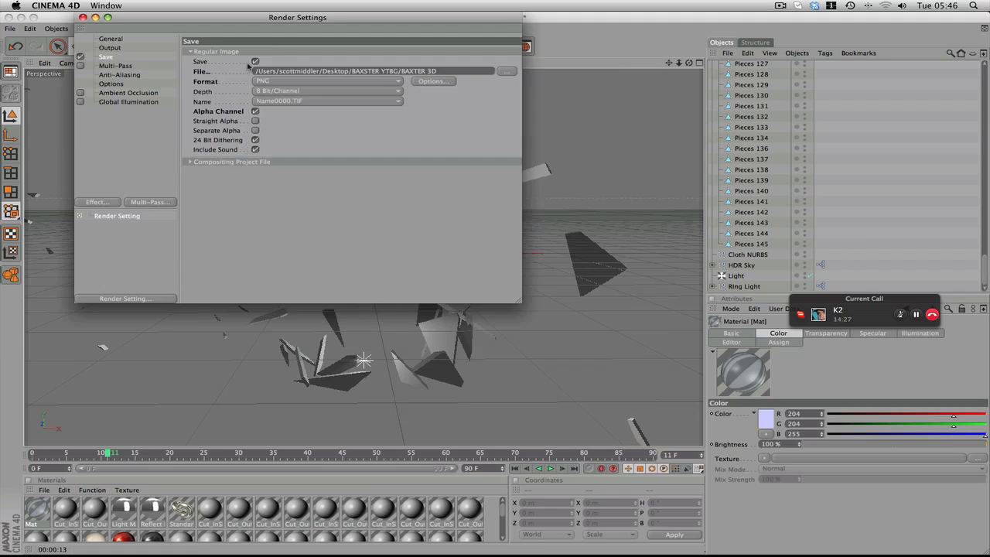
Name the new material Glass.
text(Glas)
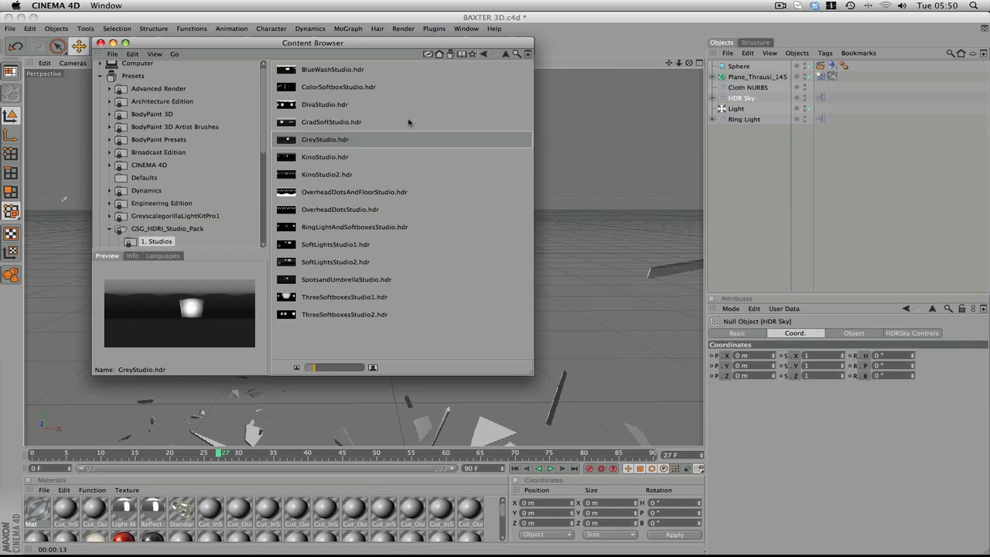
Load GreyStudio.hdr from the Content Browser into the HDR Sky.
double_click(325, 139)
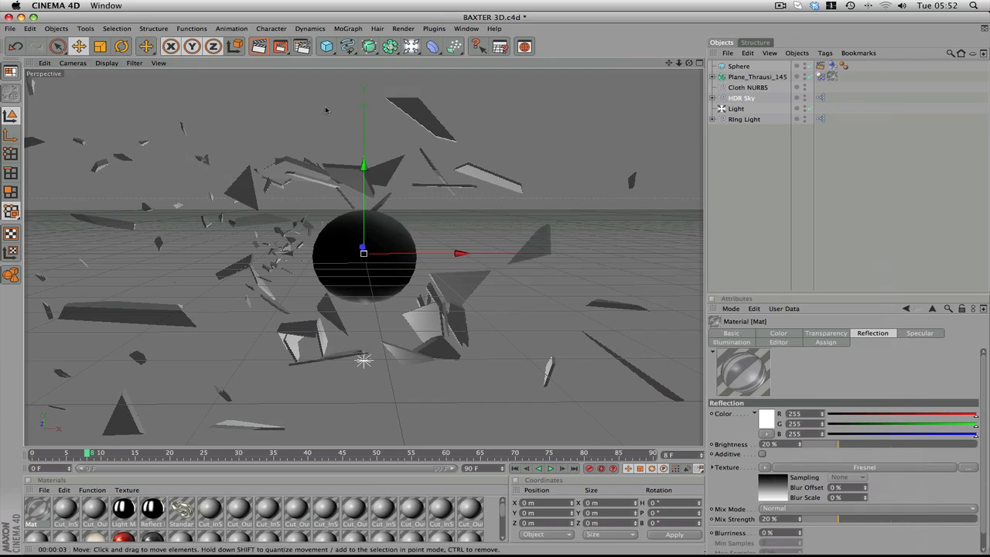
mouse_move(341, 112)
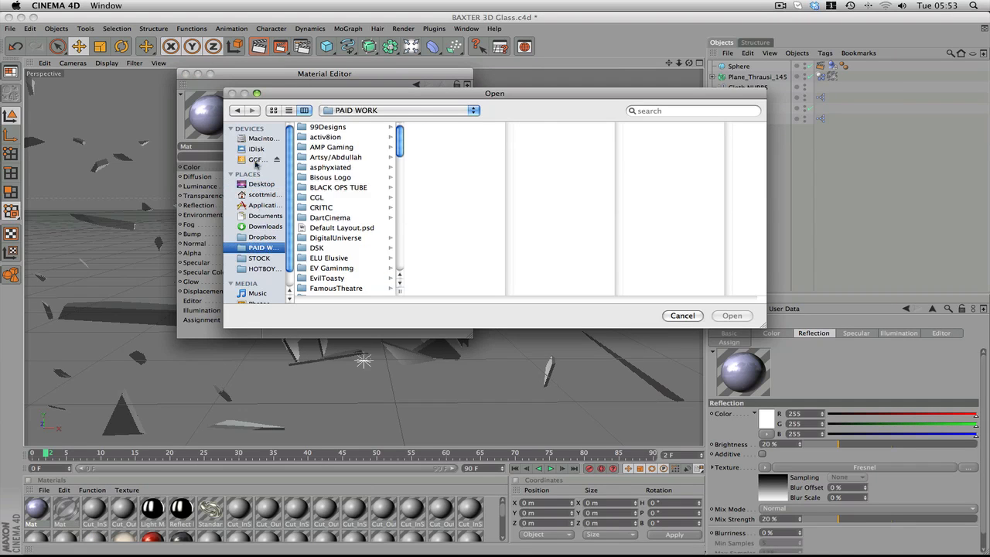
Load Grunge_gray_08.jpg into the material's Color texture and apply the material to the sphere.
click(597, 198)
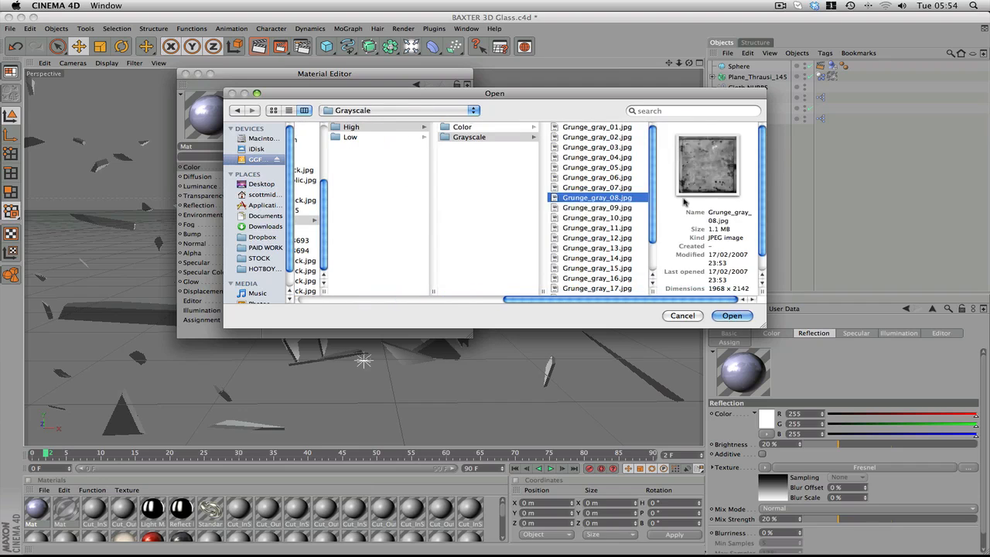
click(730, 316)
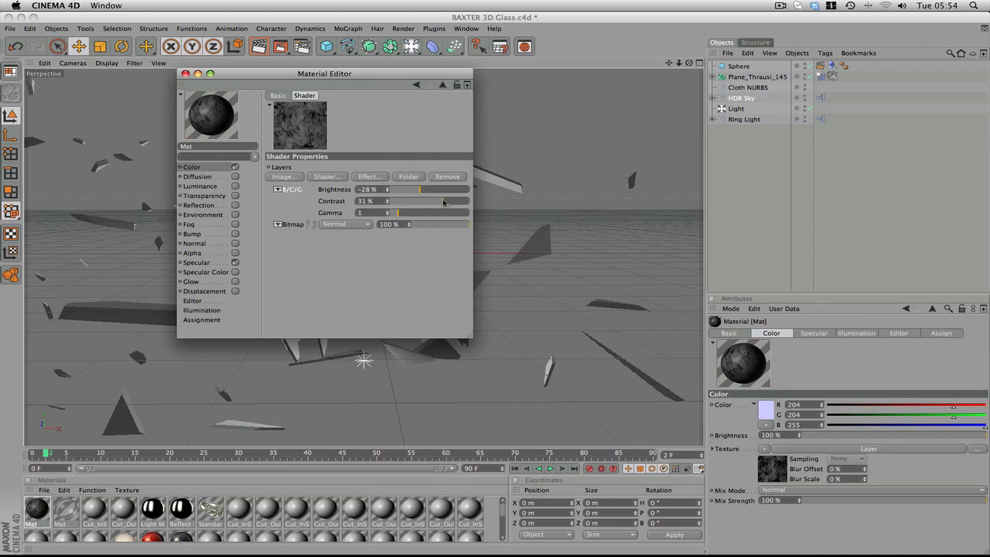
click(283, 177)
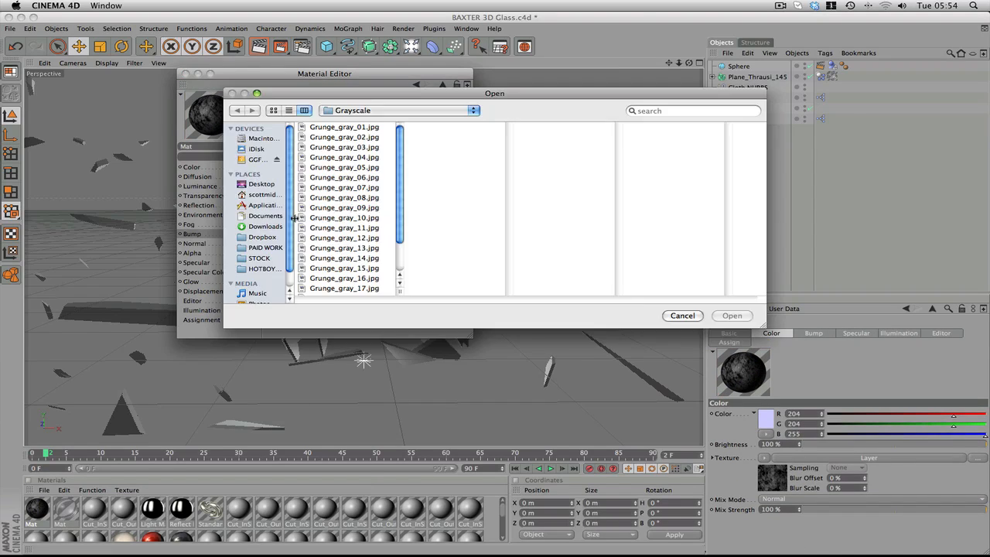
click(680, 316)
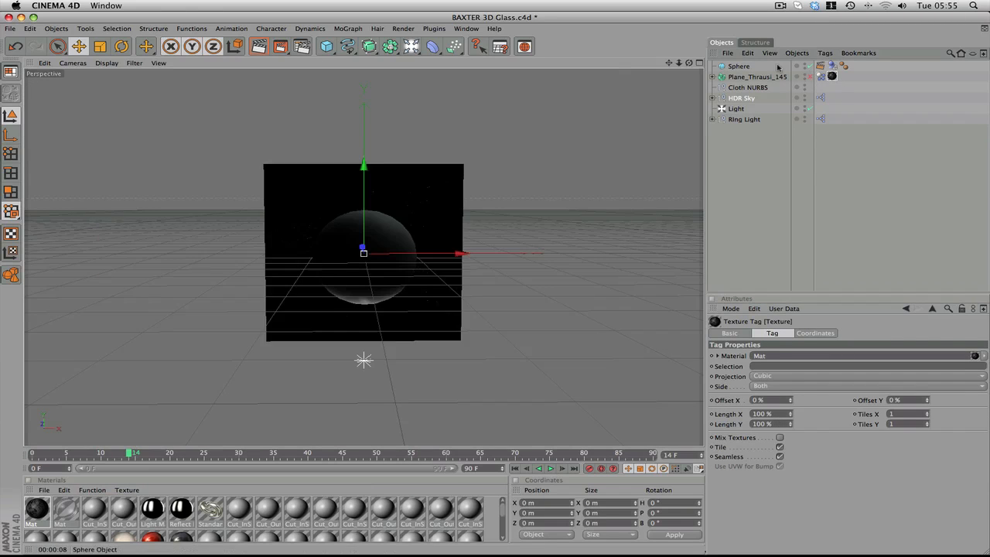
click(433, 28)
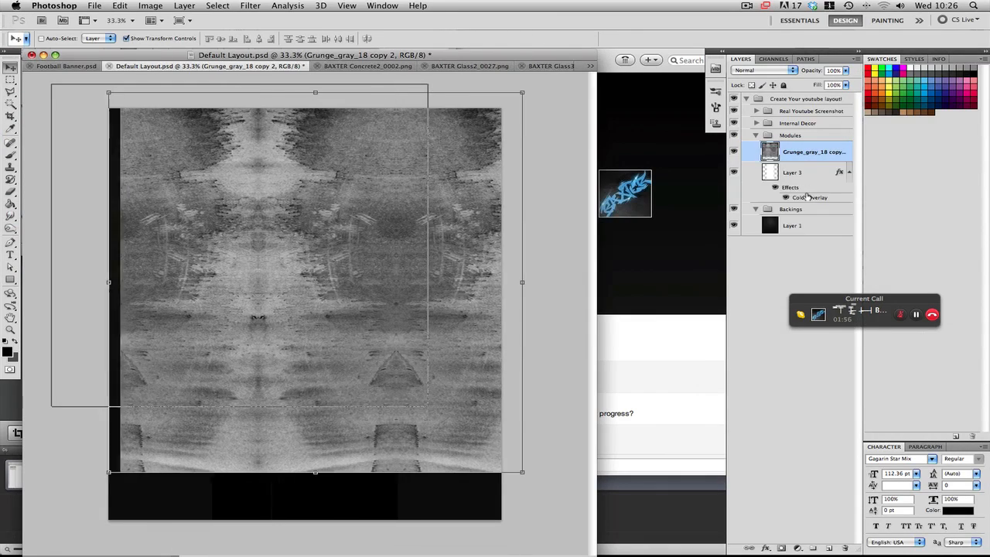
Copy the BAXTER Concrete2 render into Default Layout.psd and scale it with Free Transform.
click(368, 65)
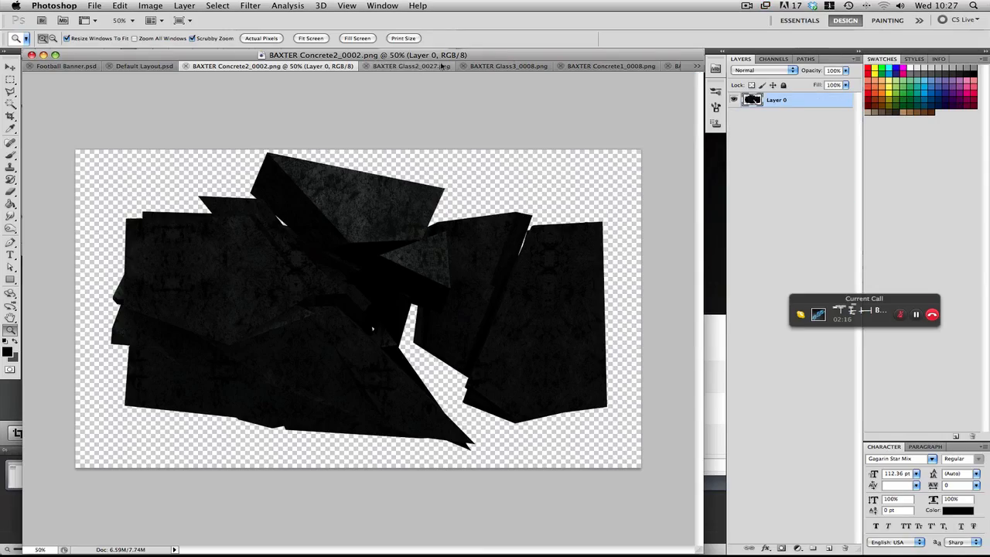
click(143, 65)
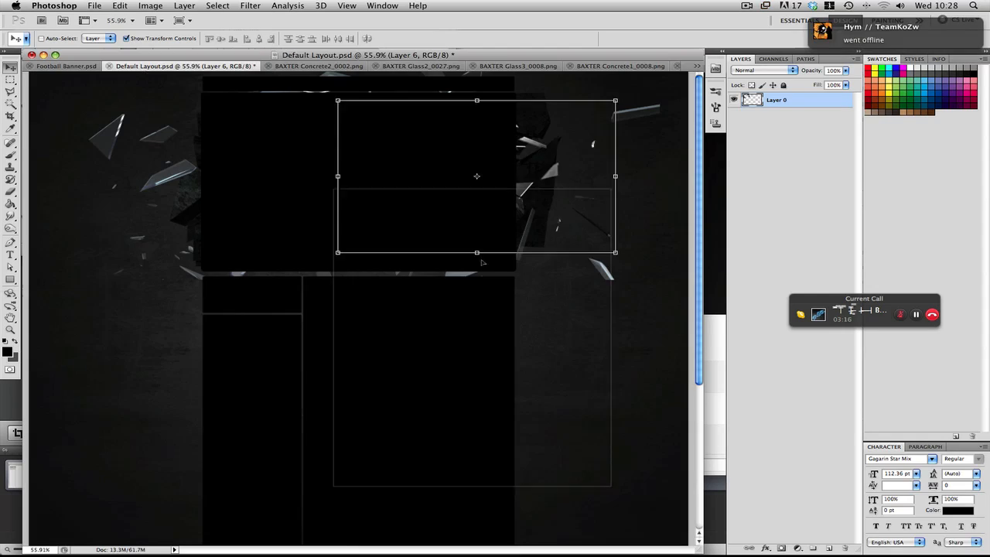
click(792, 191)
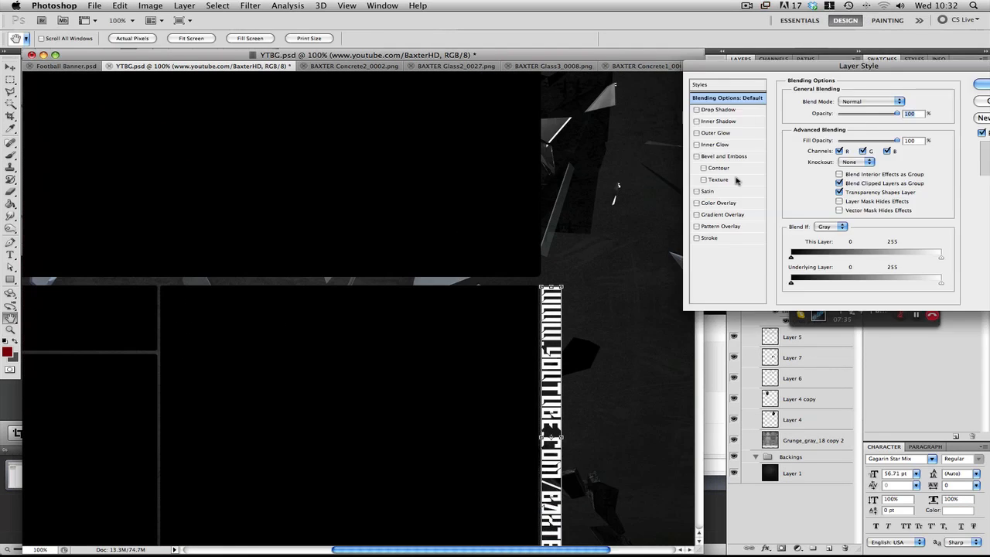
Add Drop Shadow, Bevel and Gradient Overlay to the URL text; adjust Picture 9's Hue/Saturation and Levels.
click(724, 213)
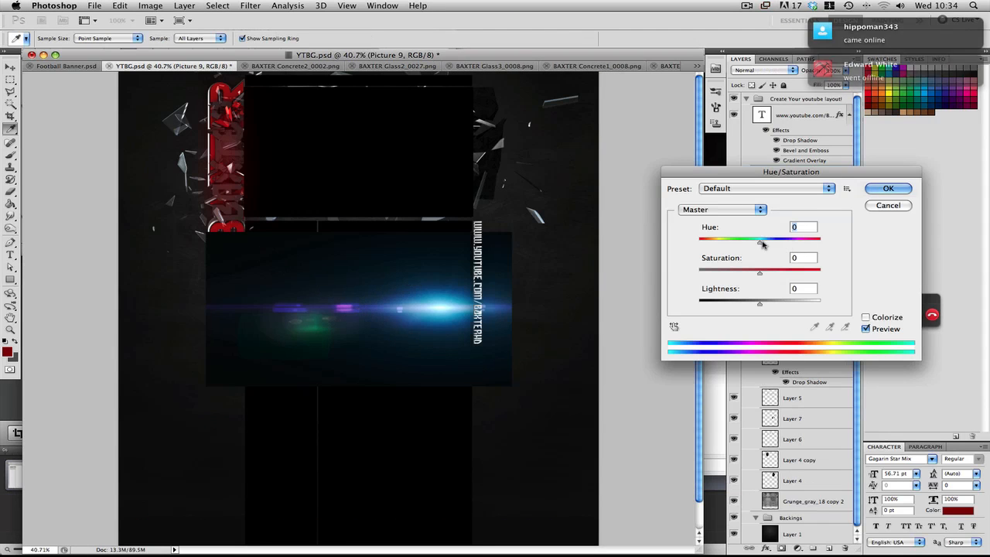
click(888, 189)
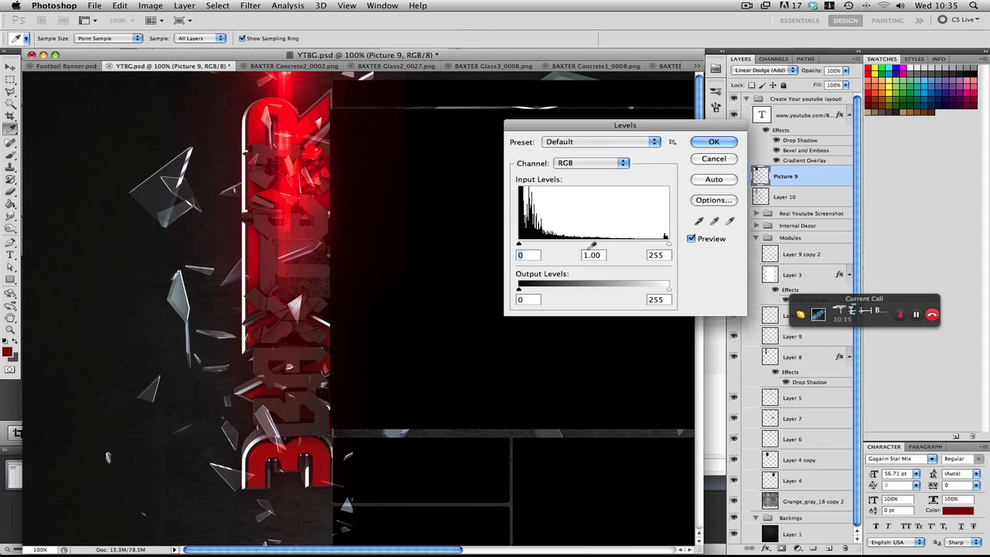
click(713, 143)
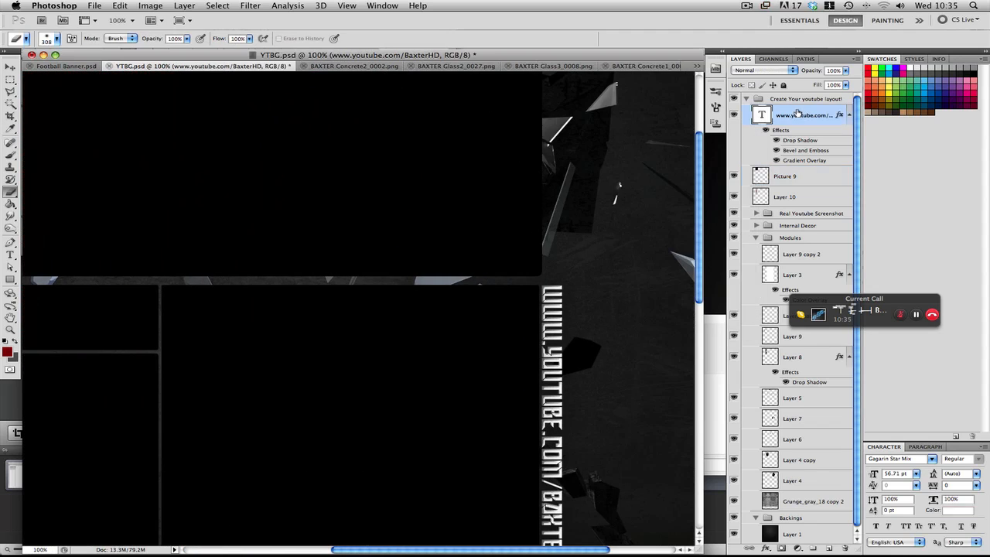
Paint scattered glass shards and scratch texture layers set to Overlay around the BAXTER text and URL.
right_click(804, 115)
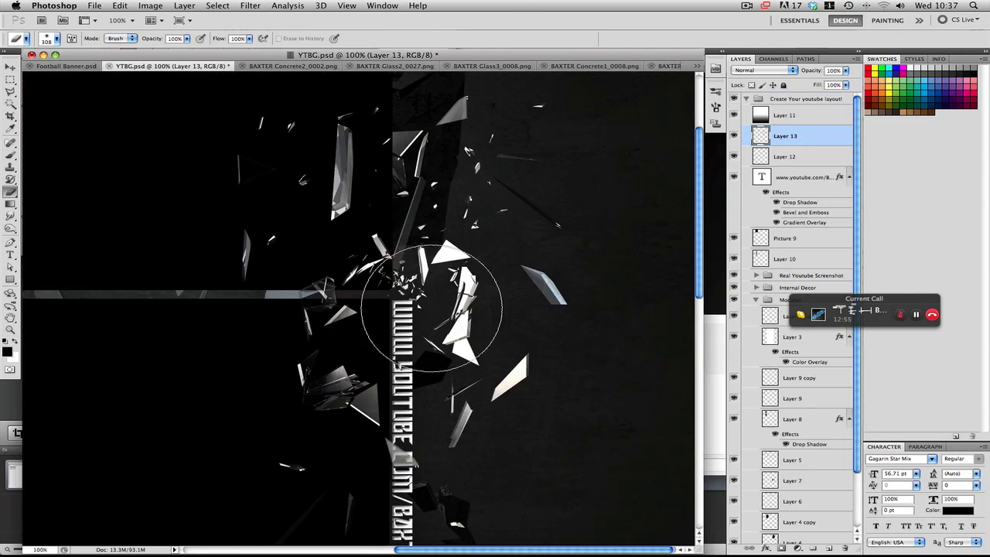
click(761, 70)
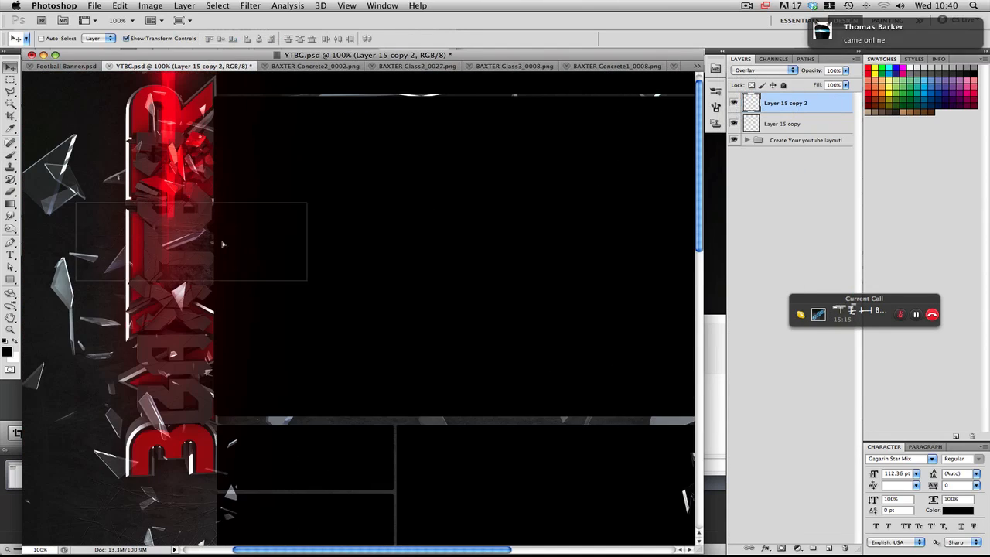
click(777, 102)
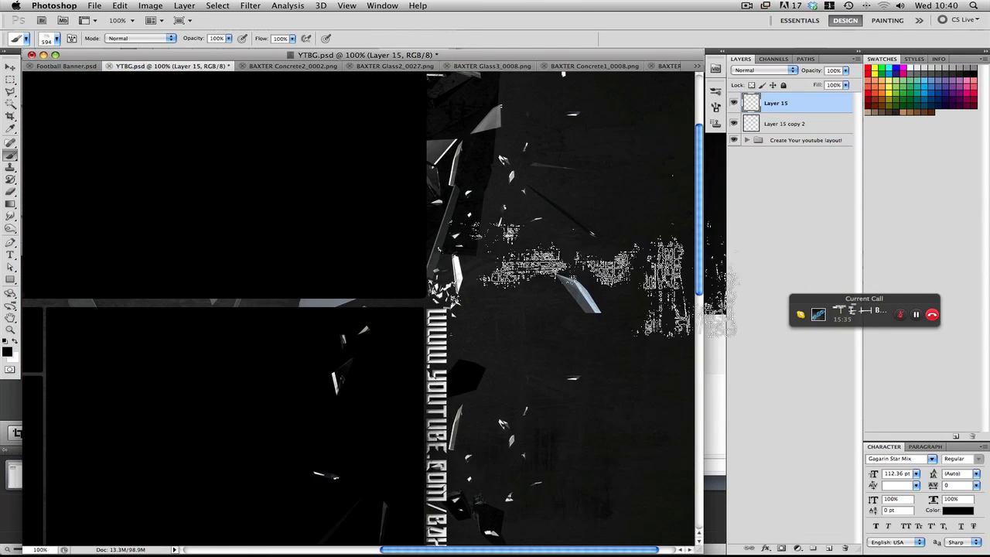
click(747, 139)
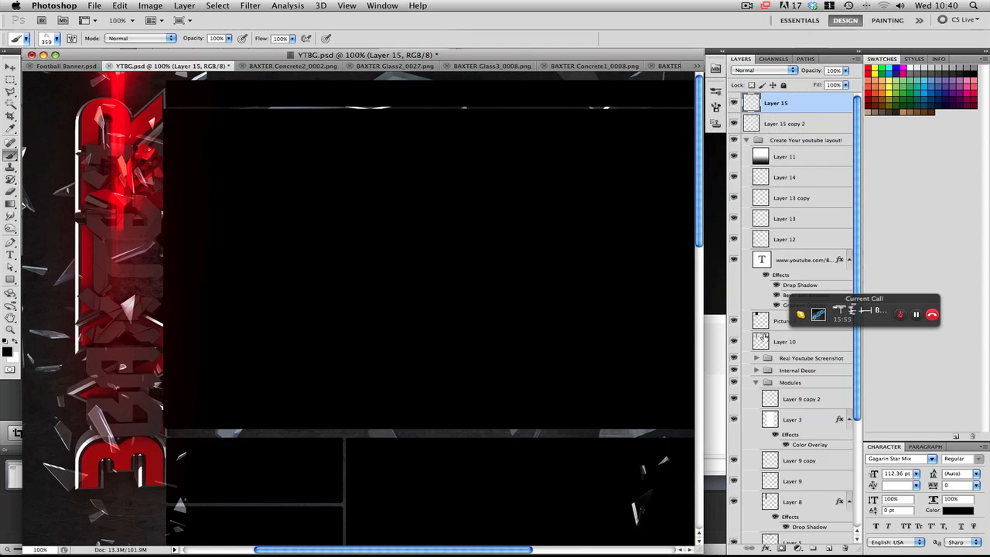
click(800, 399)
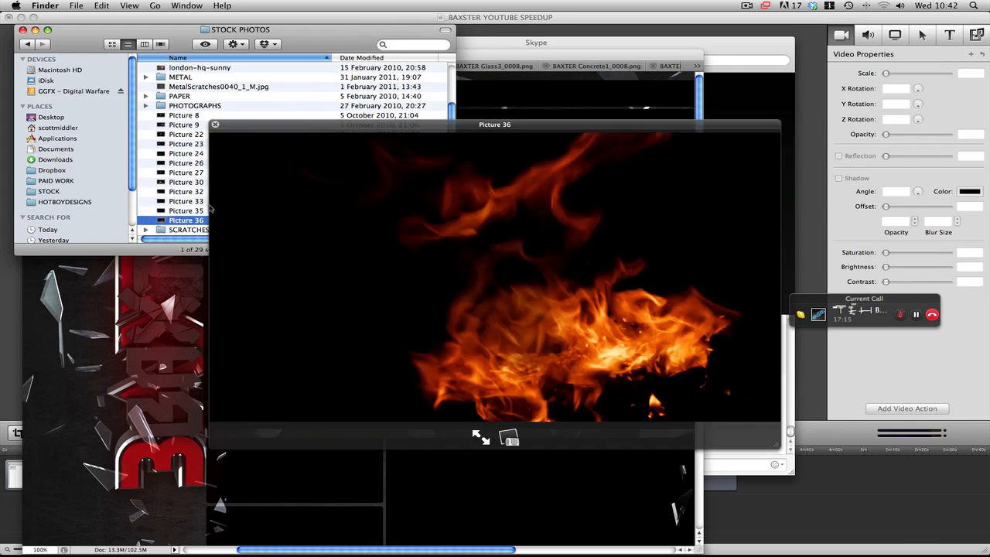
Browse to the SCRATCHES folder in the STOCK PHOTOS directory.
double_click(189, 229)
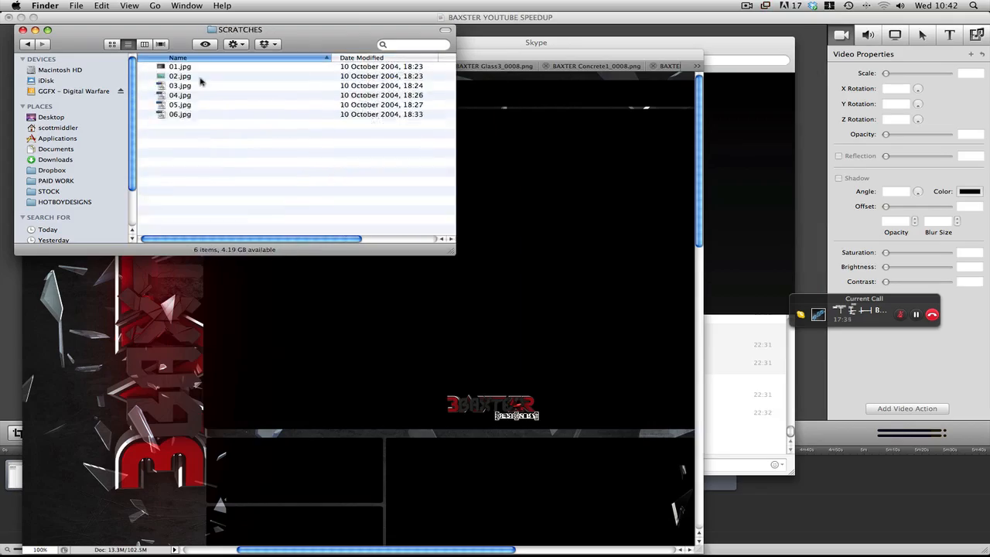